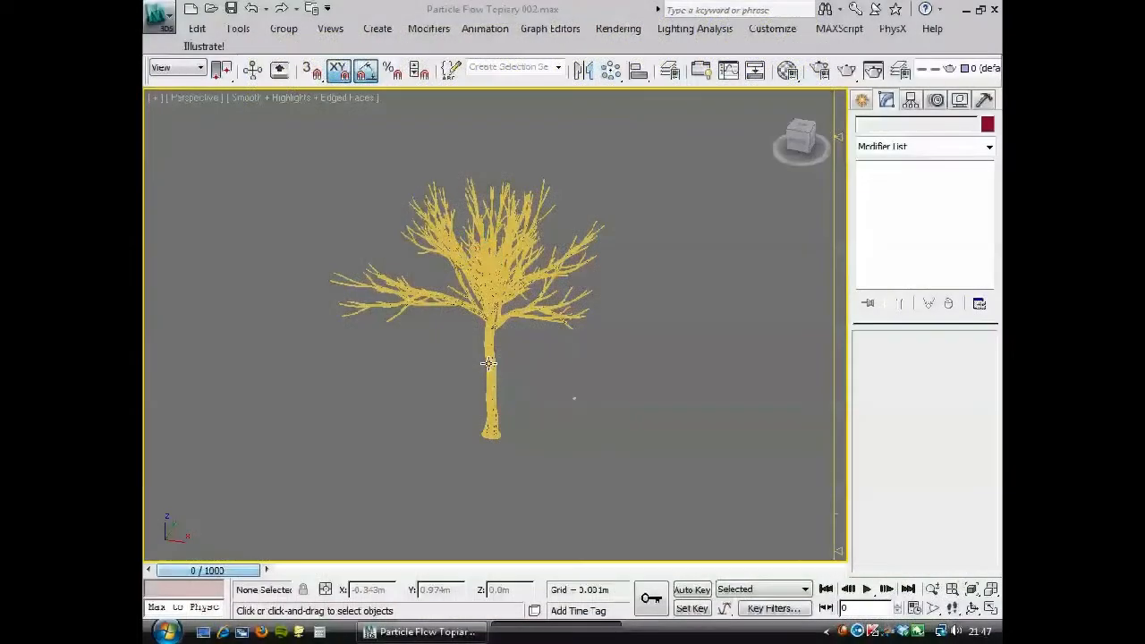
{"action": "mouse_move", "coordinate": [487, 366]}
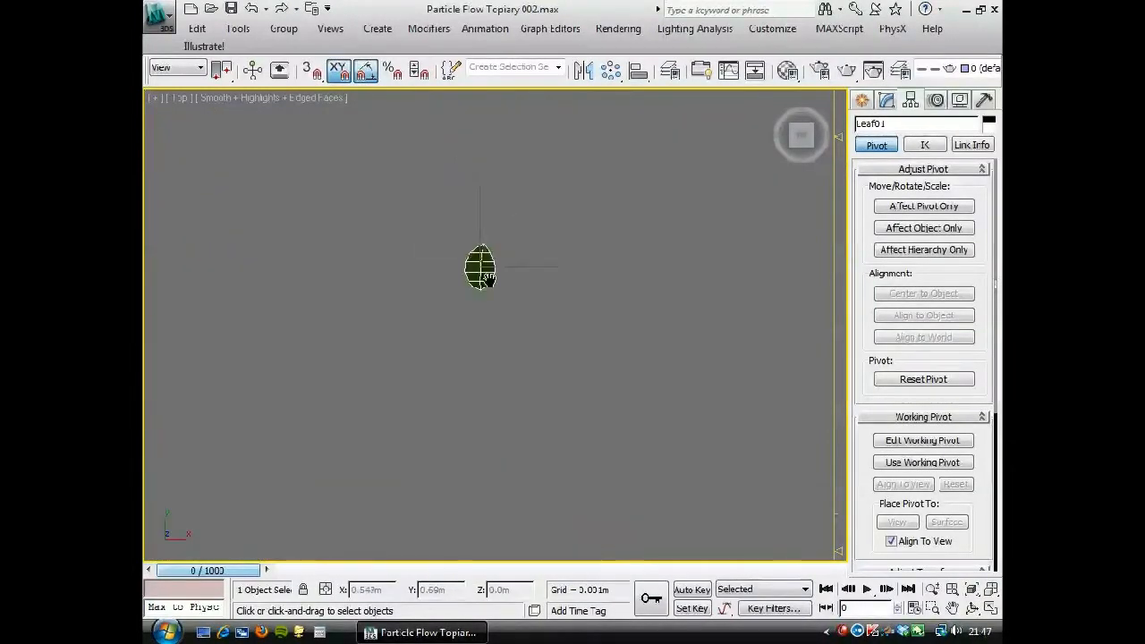
Step: Create a Box primitive (Box001) dragged out around the tree so it encloses the crown
{"action": "left_click", "coordinate": [924, 206]}
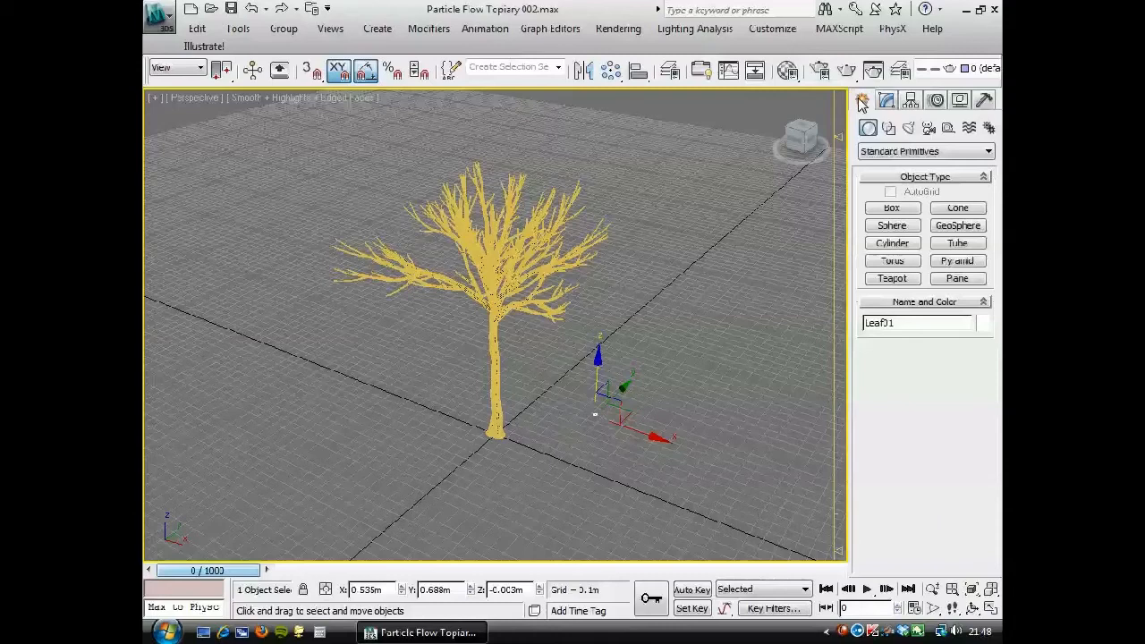
{"action": "left_click", "coordinate": [891, 207]}
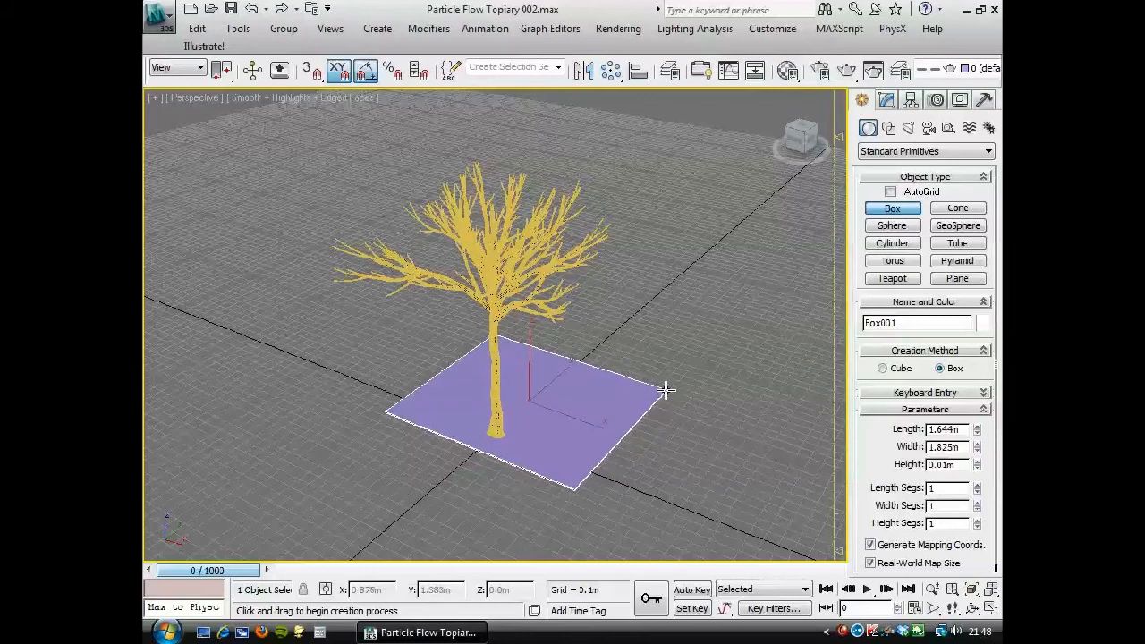
{"action": "left_click_drag", "start_coordinate": [666, 390], "coordinate": [630, 251]}
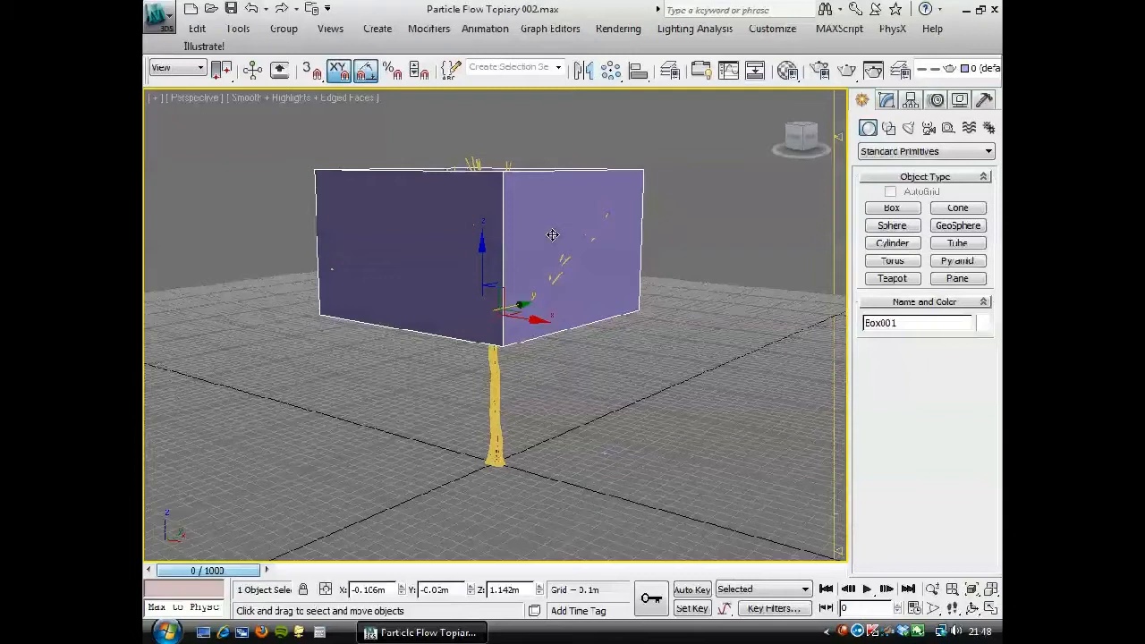
Step: In Box001's Object Properties set Rendering Control By Object, non-renderable and see-through
{"action": "right_click", "coordinate": [551, 234]}
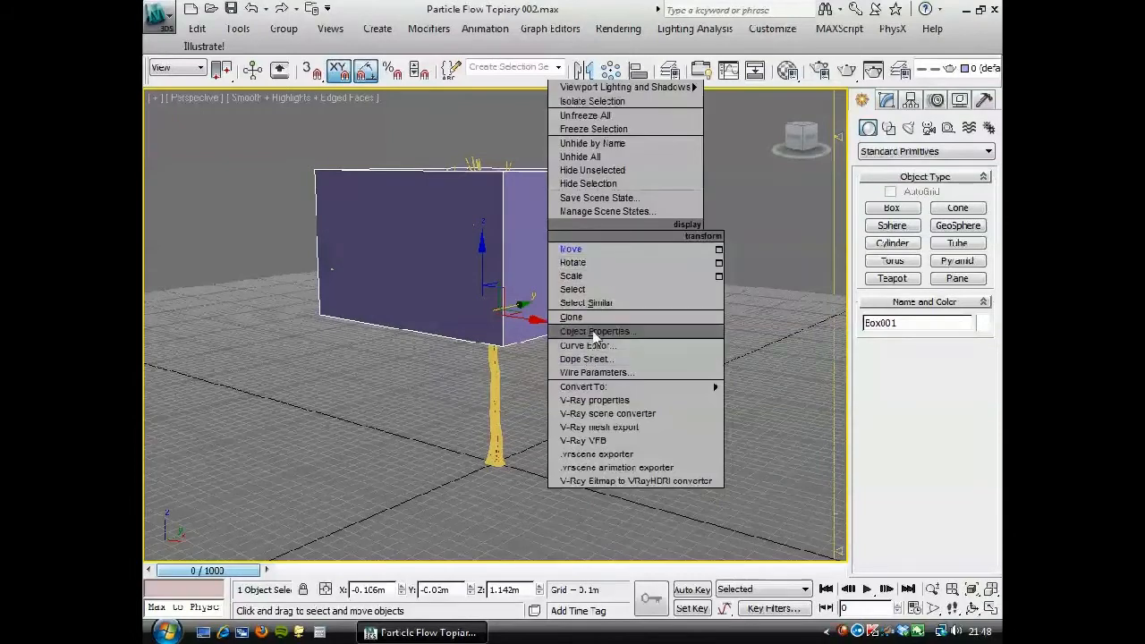
{"action": "left_click", "coordinate": [596, 331]}
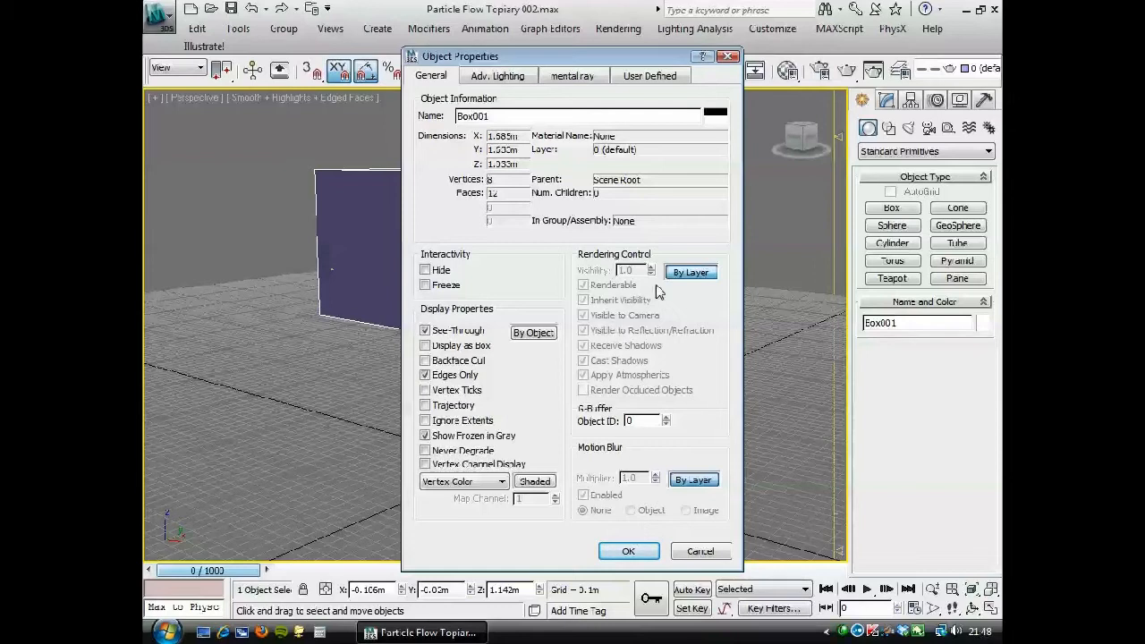
{"action": "left_click", "coordinate": [584, 284]}
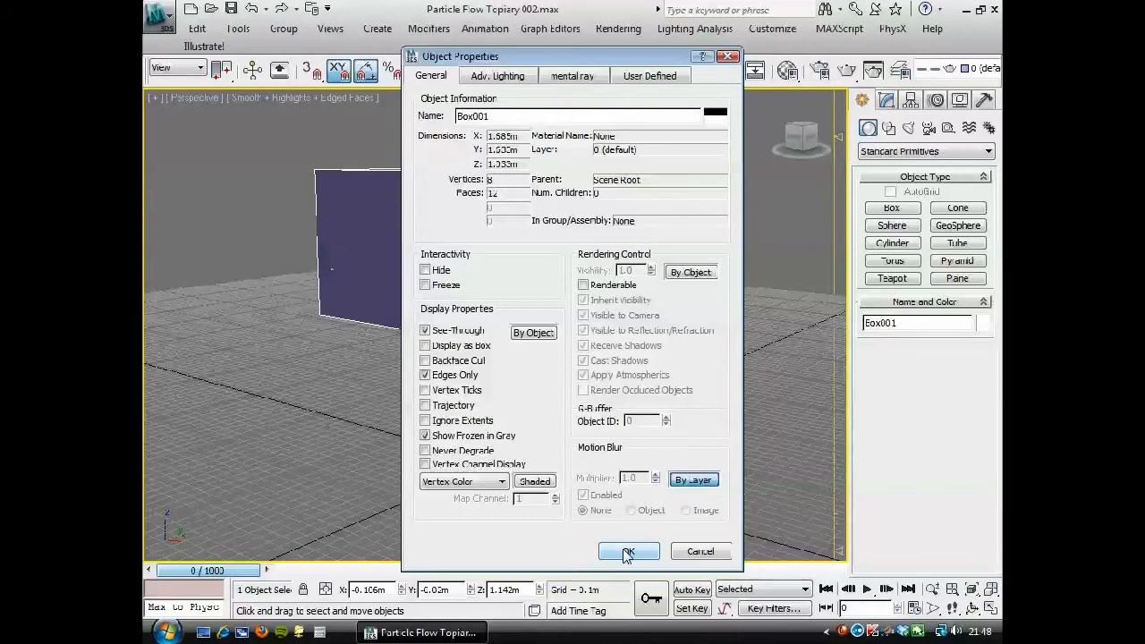
{"action": "left_click", "coordinate": [630, 551]}
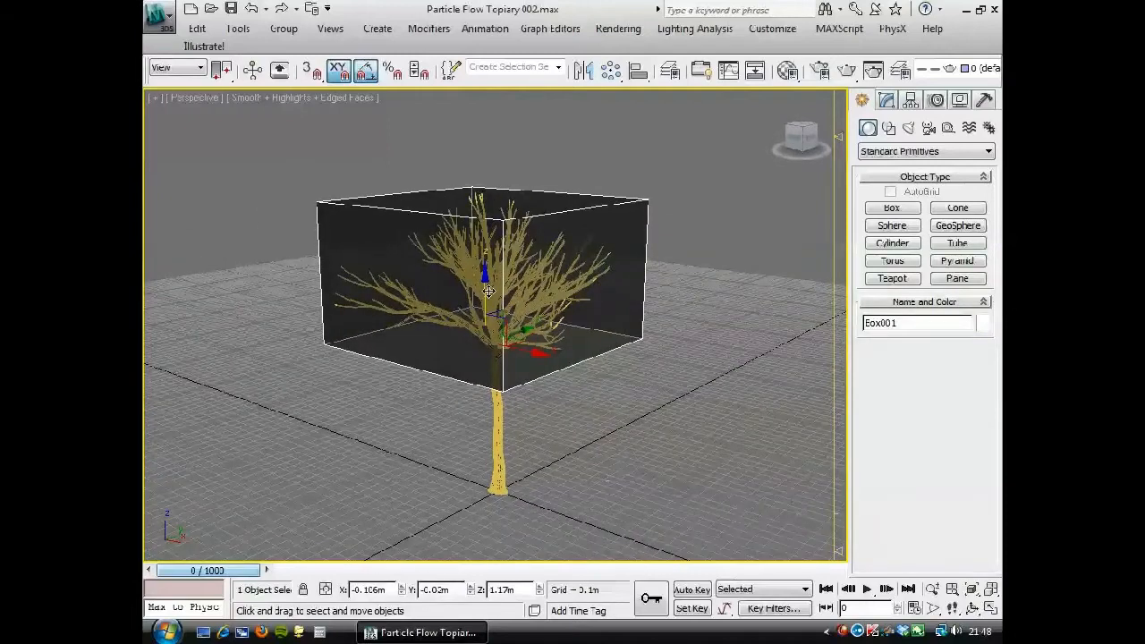
Step: Lower Box001's Length, Width and Height in the Modify panel so it hugs the crown
{"action": "left_click", "coordinate": [885, 100]}
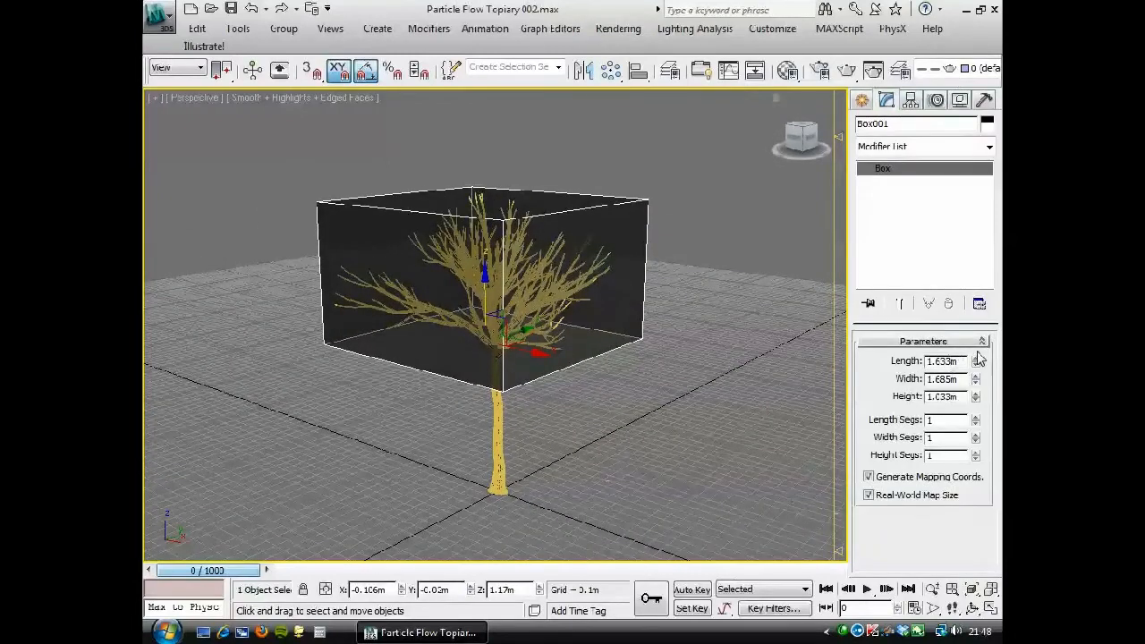
{"action": "left_click_drag", "start_coordinate": [977, 358], "coordinate": [977, 367]}
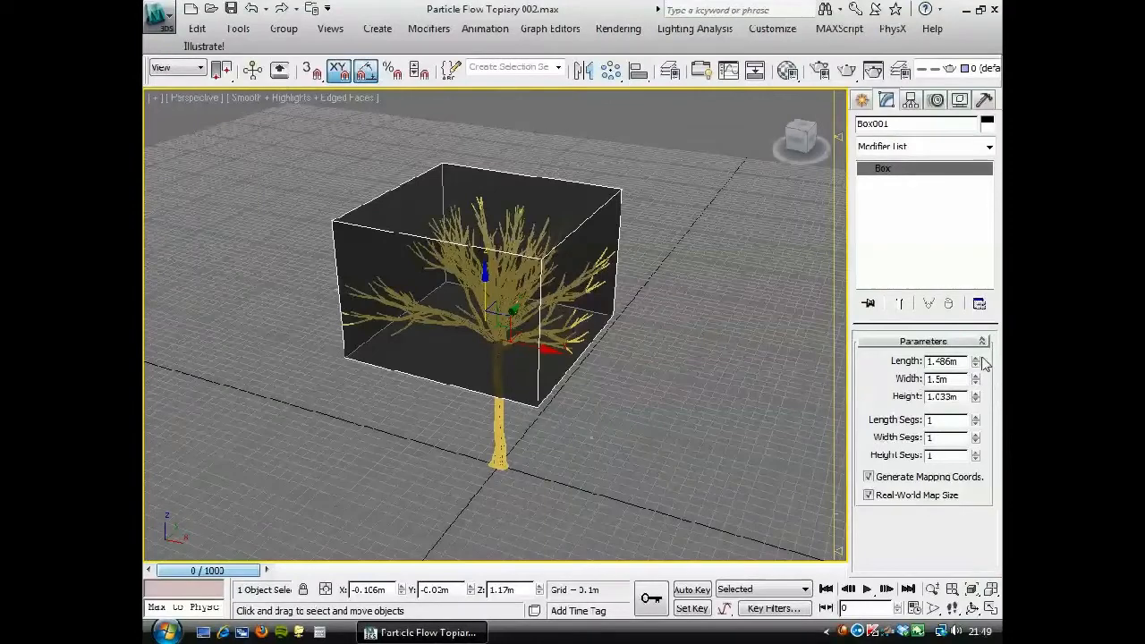
{"action": "left_click_drag", "start_coordinate": [977, 361], "coordinate": [978, 385]}
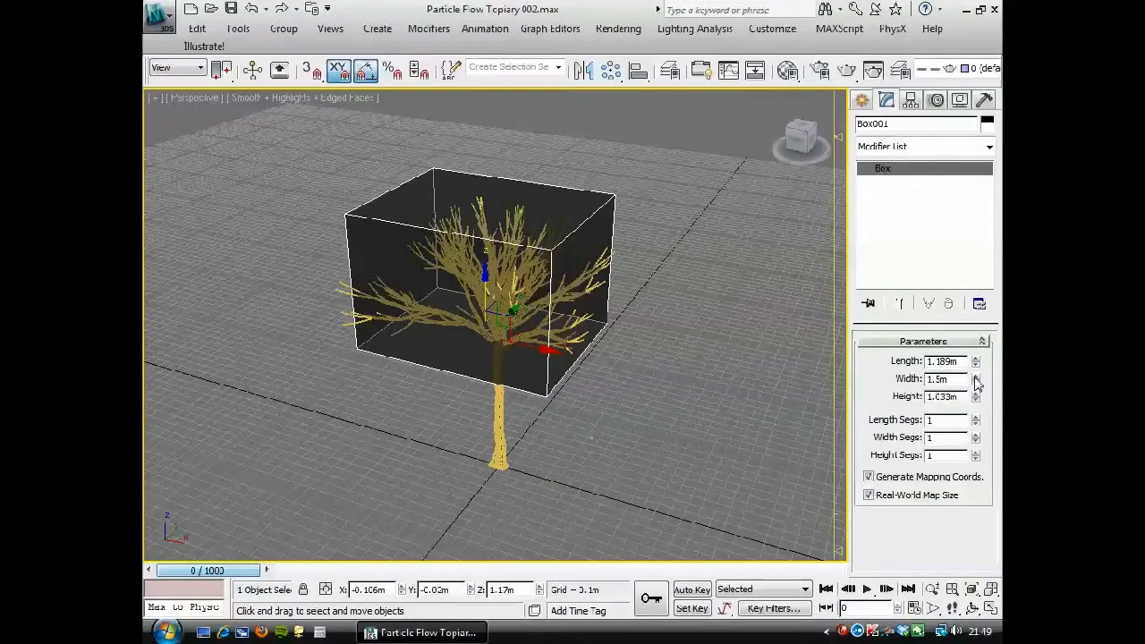
{"action": "left_click", "coordinate": [977, 383]}
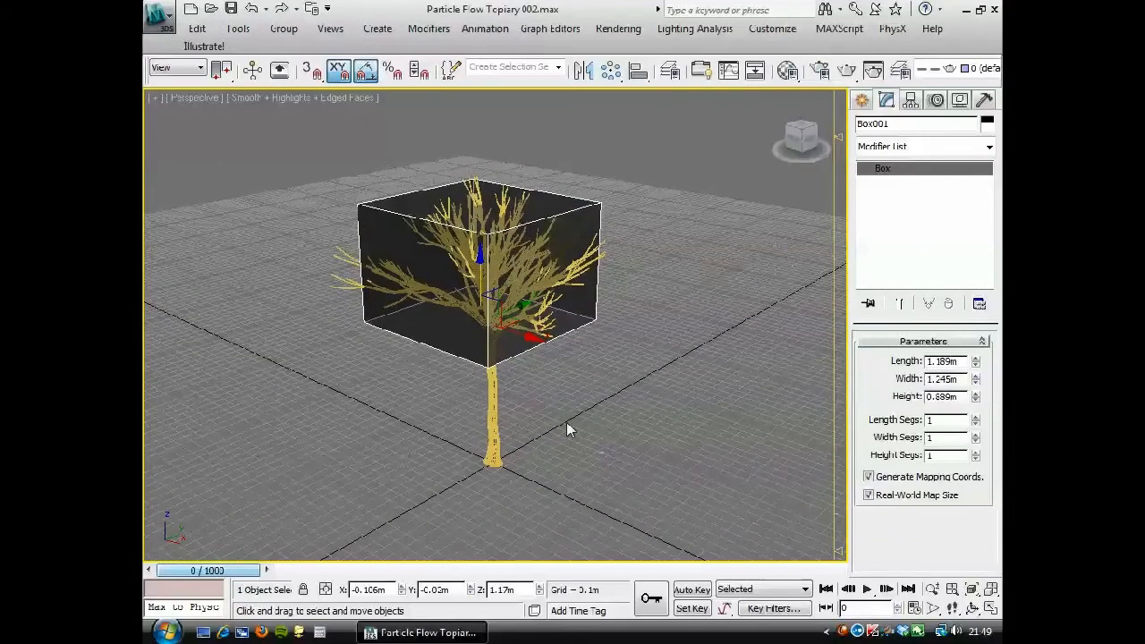
{"action": "mouse_move", "coordinate": [349, 296]}
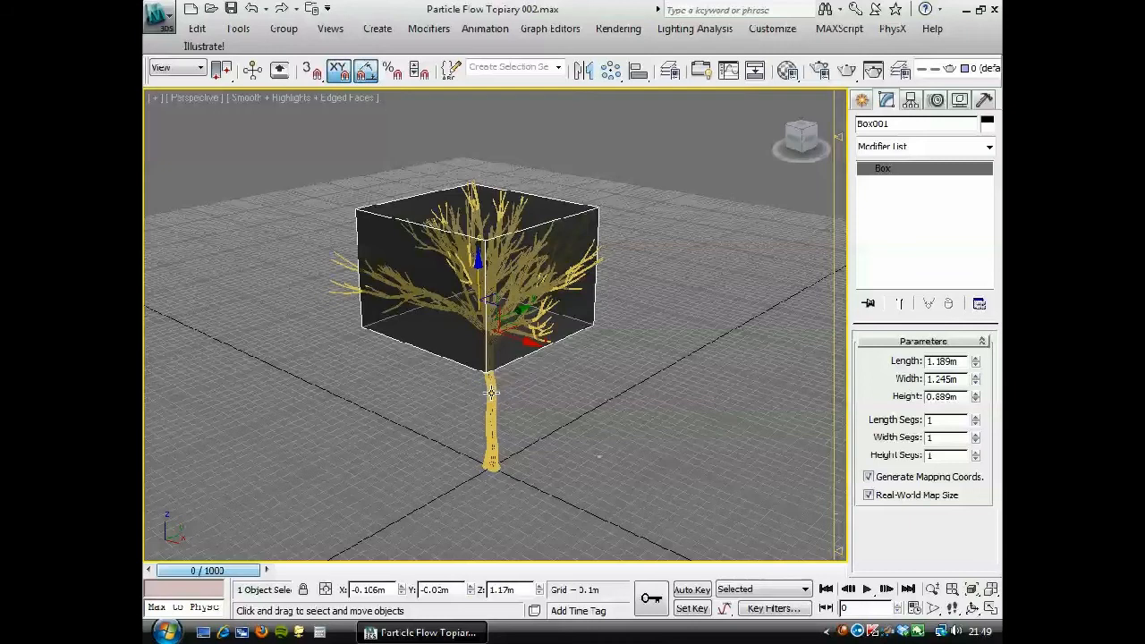
{"action": "mouse_move", "coordinate": [494, 401]}
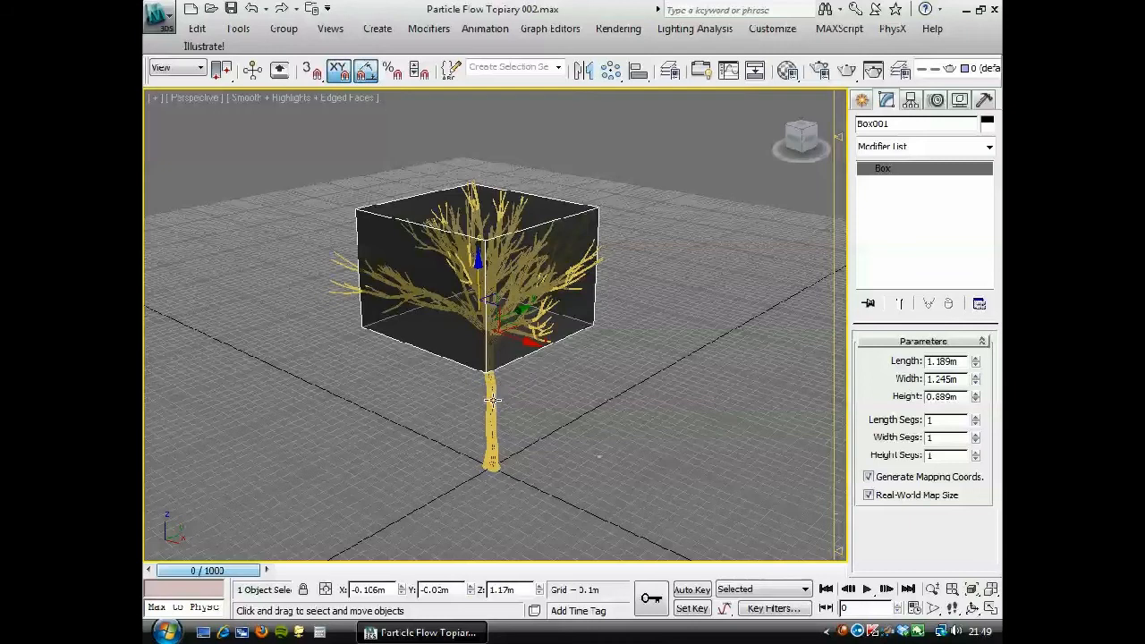
{"action": "mouse_move", "coordinate": [492, 401]}
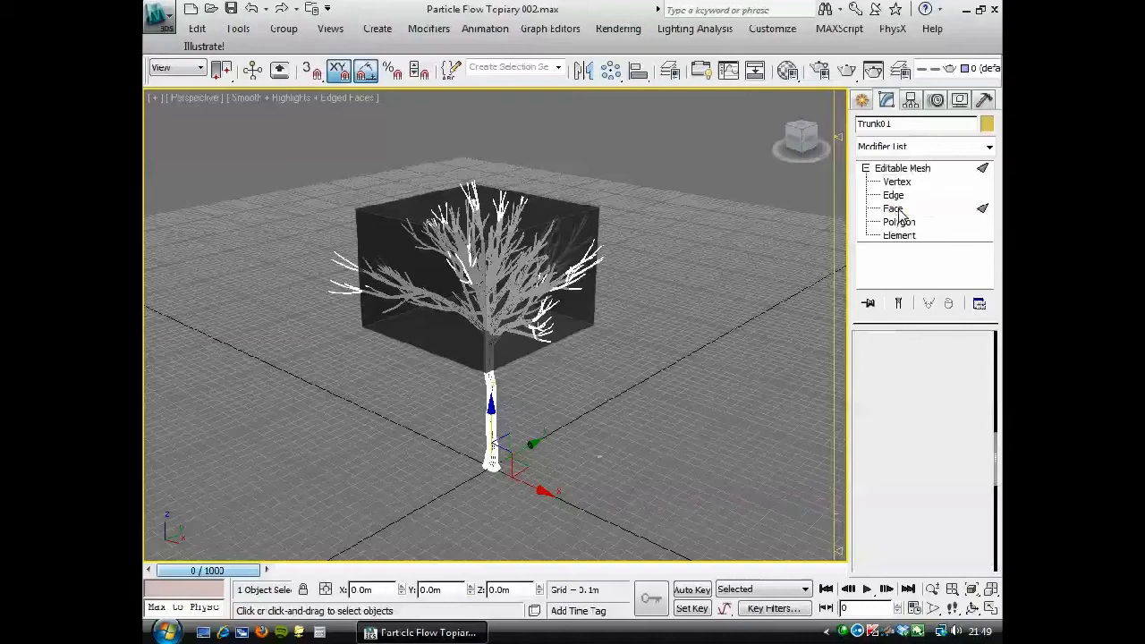
Step: Edit Trunk01's Editable Mesh at sub-object level and select the trunk polygons below the branches
{"action": "left_click", "coordinate": [891, 208]}
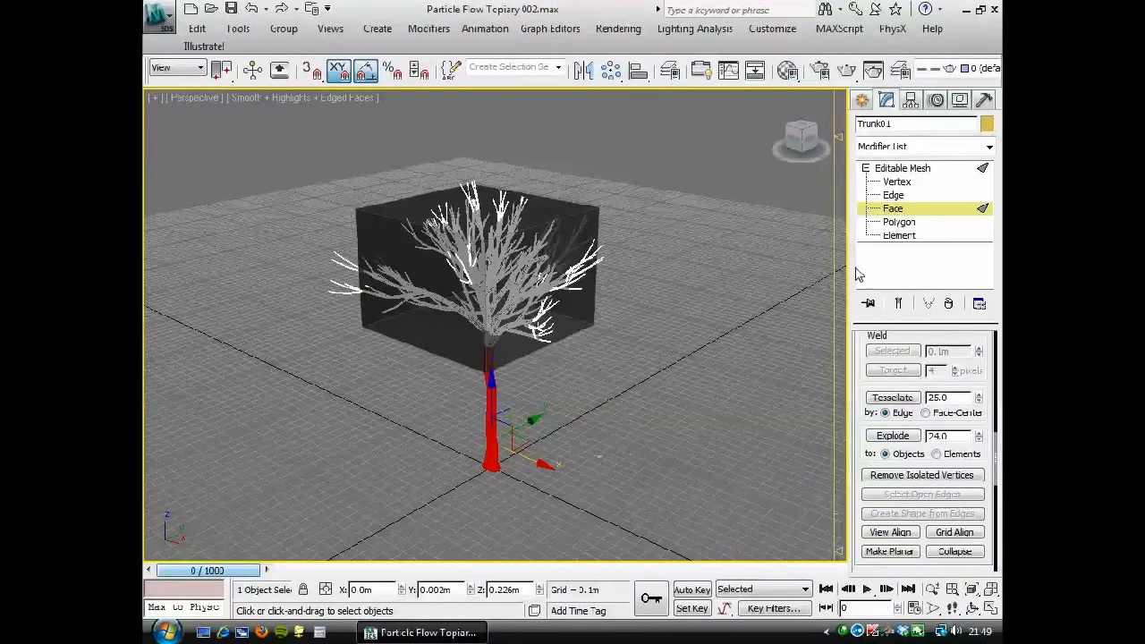
{"action": "left_click", "coordinate": [899, 222]}
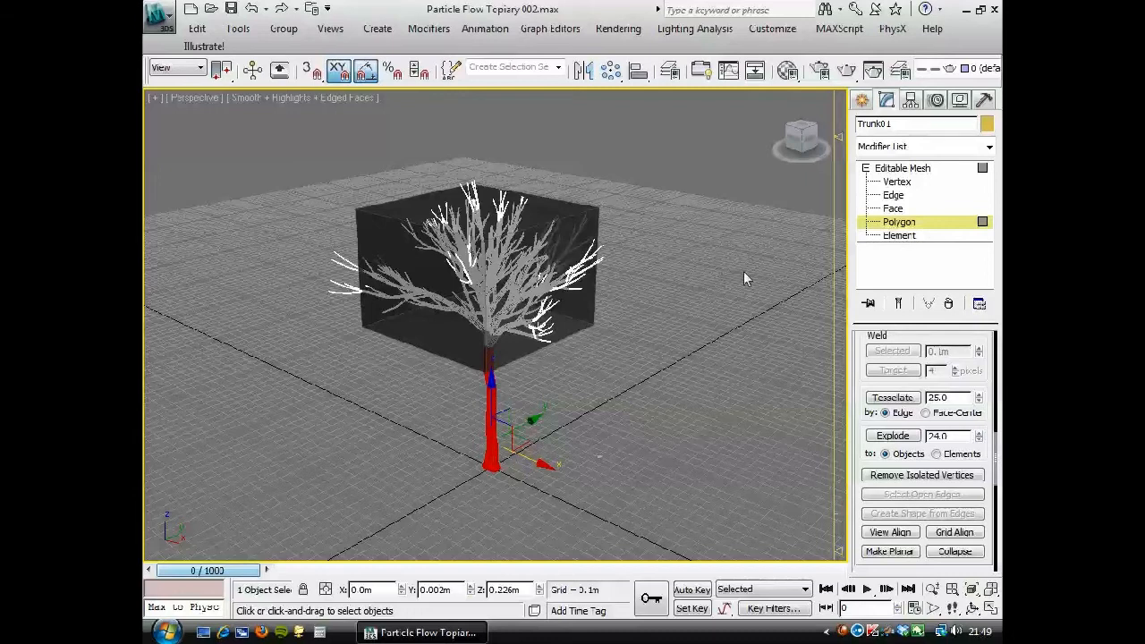
{"action": "left_click", "coordinate": [899, 236]}
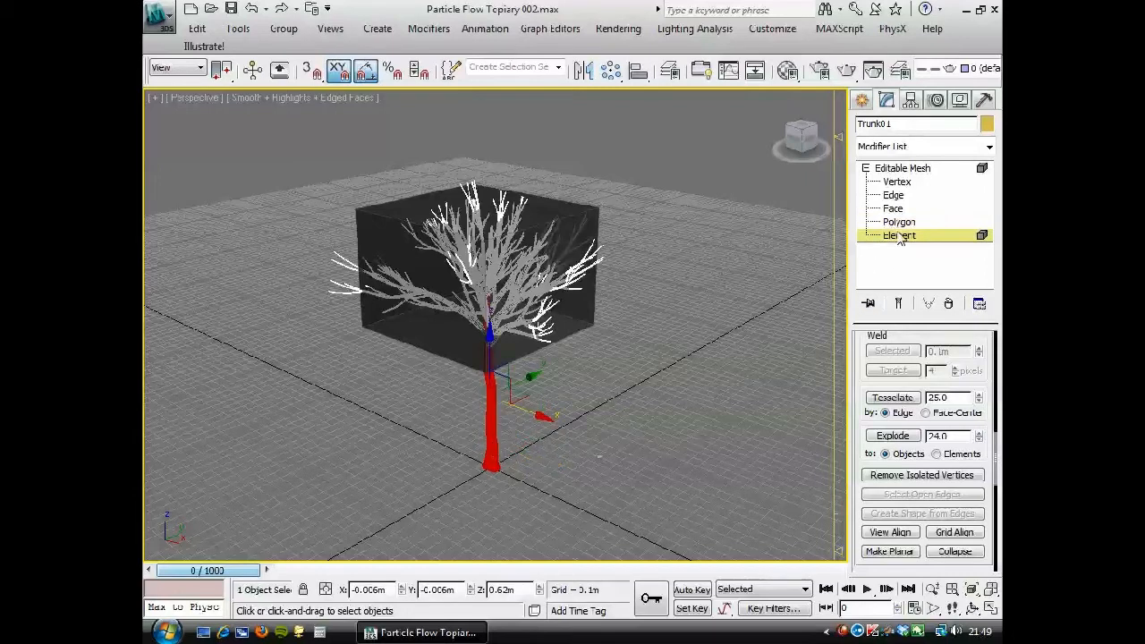
{"action": "left_click", "coordinate": [898, 222]}
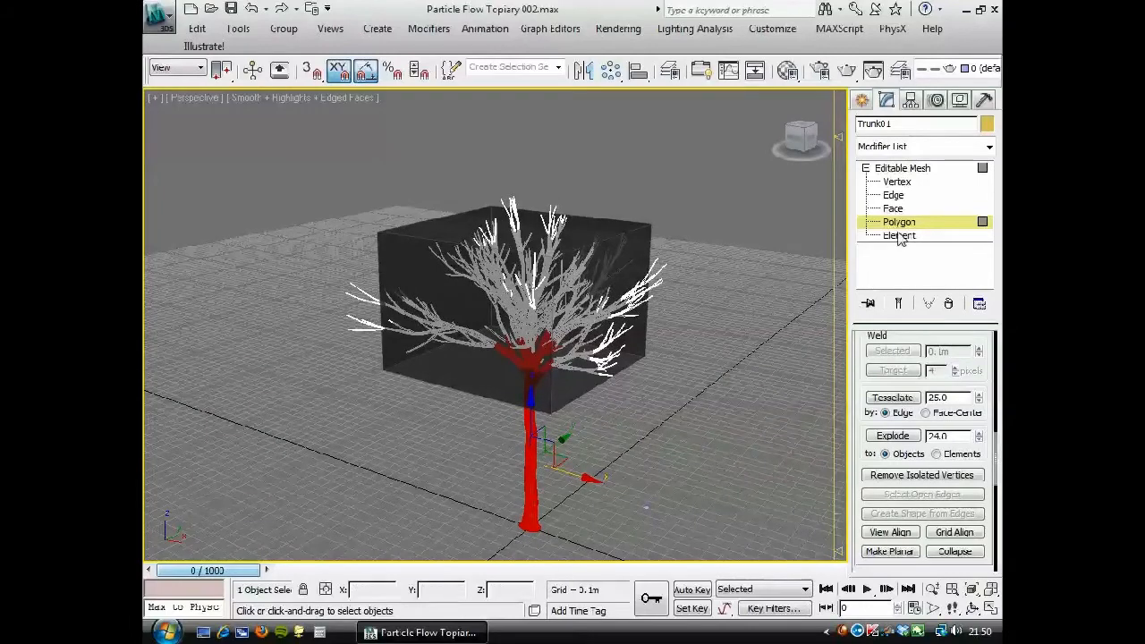
Step: Add a Vol. Select modifier at Face level to Trunk01 and clear the mesh's own polygon selection
{"action": "left_click", "coordinate": [988, 147]}
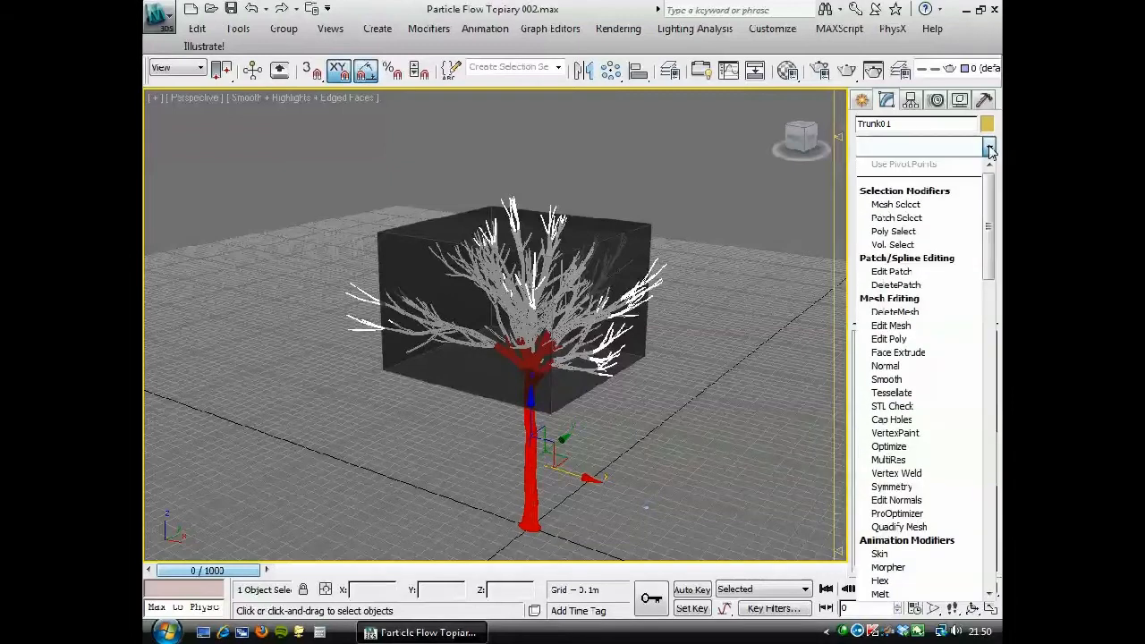
{"action": "left_click", "coordinate": [893, 244]}
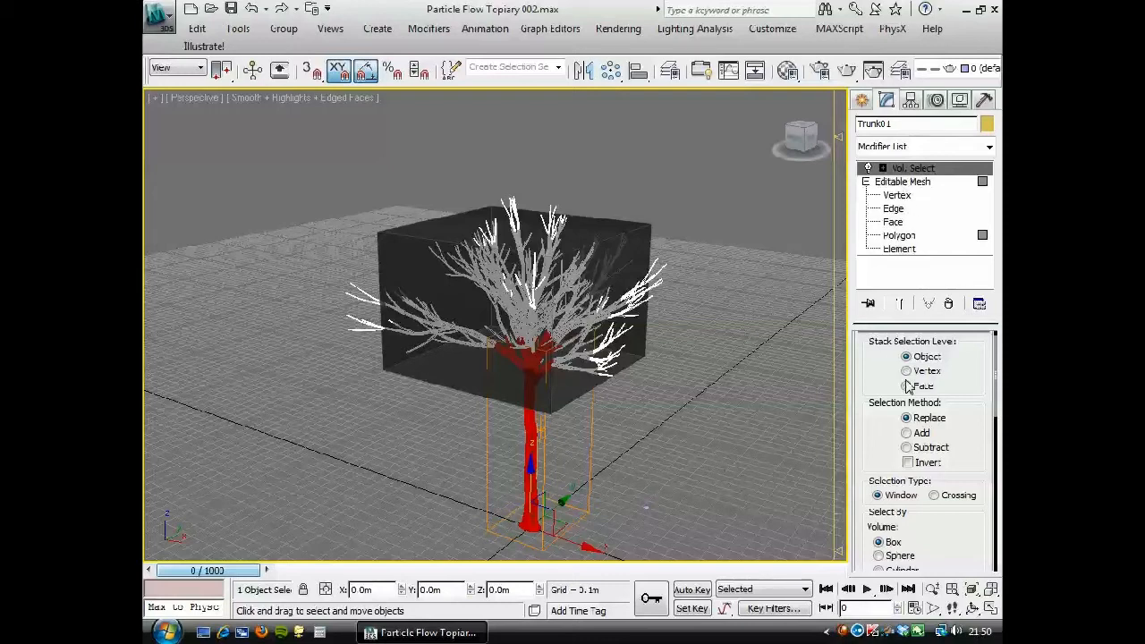
{"action": "left_click", "coordinate": [906, 386]}
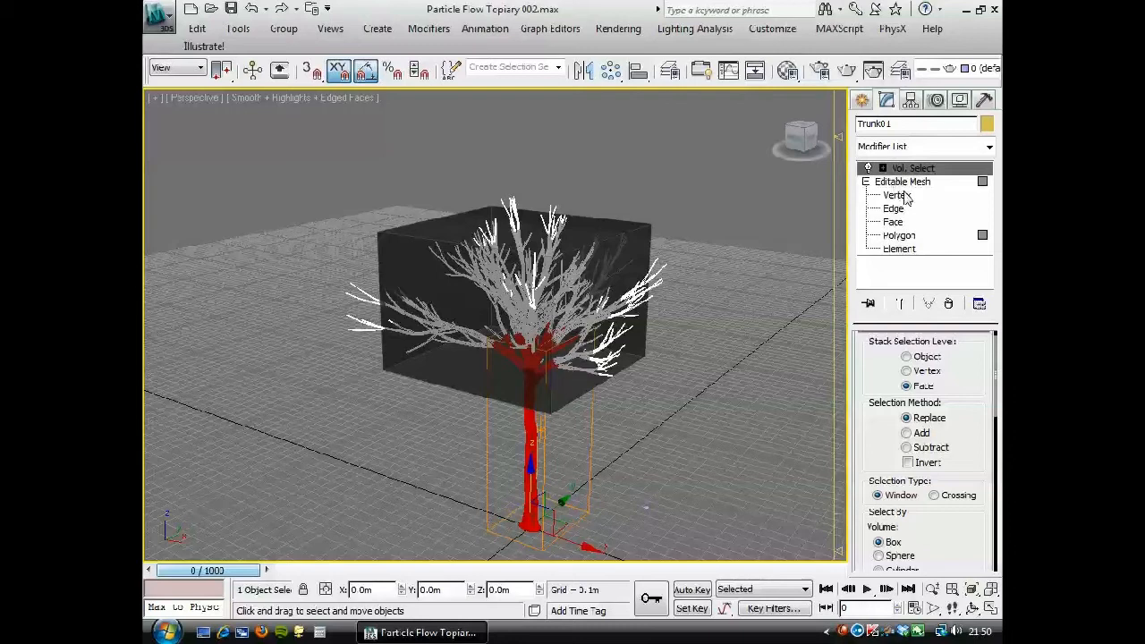
{"action": "left_click", "coordinate": [902, 183]}
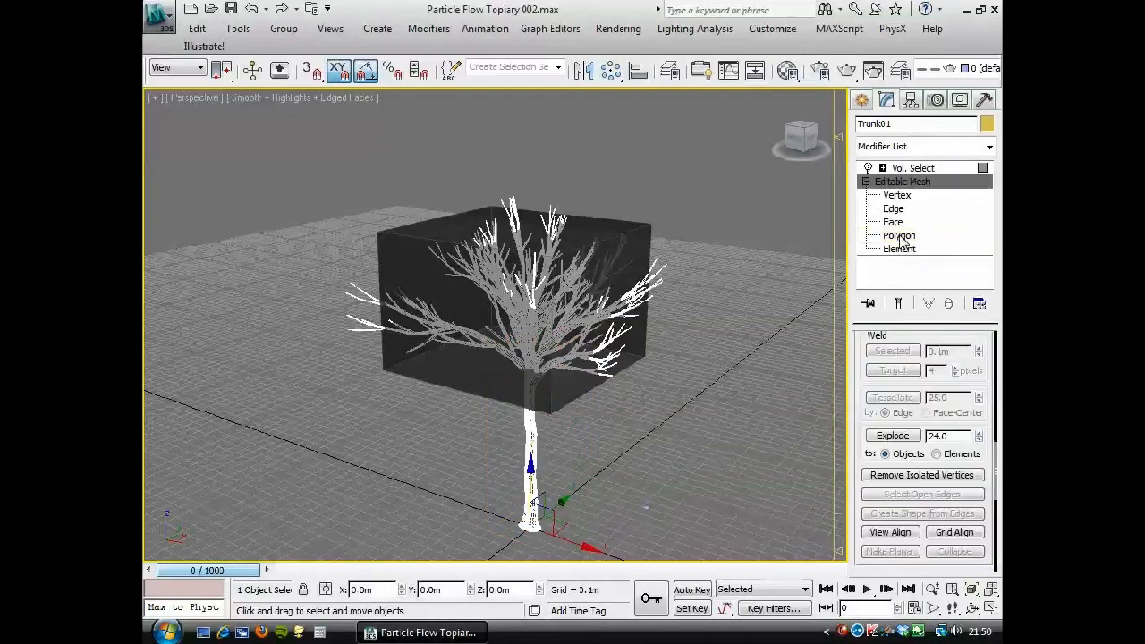
{"action": "left_click", "coordinate": [913, 168]}
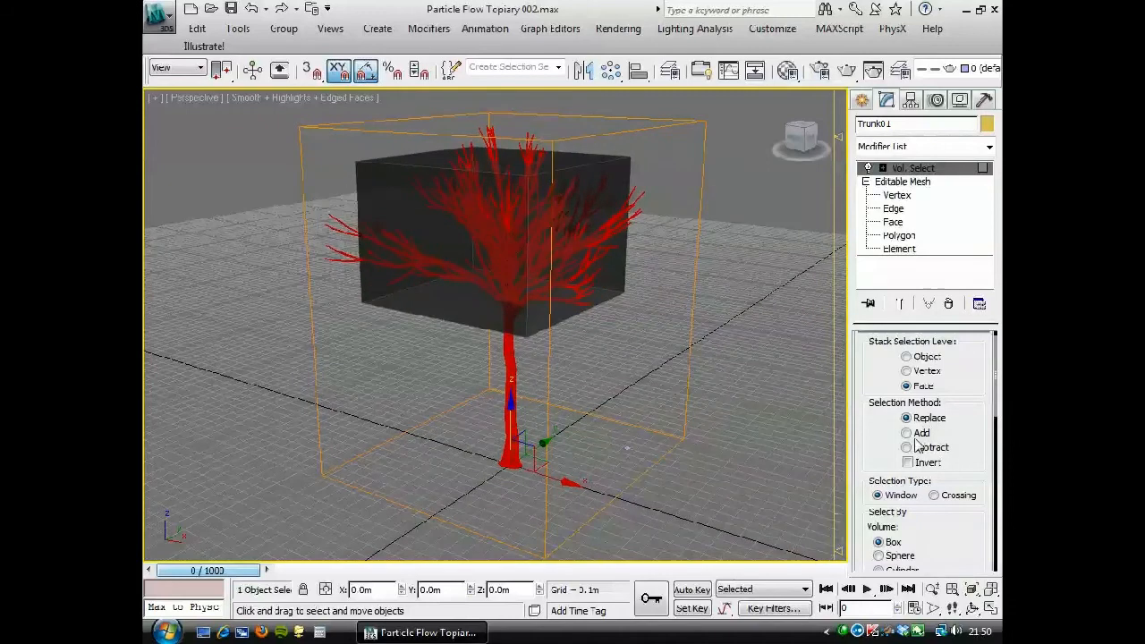
Step: Set Vol. Select to Select By Mesh Object using Box001 and invert it to catch the branch tips outside
{"action": "scroll", "scroll_direction": "down", "scroll_amount": 3}
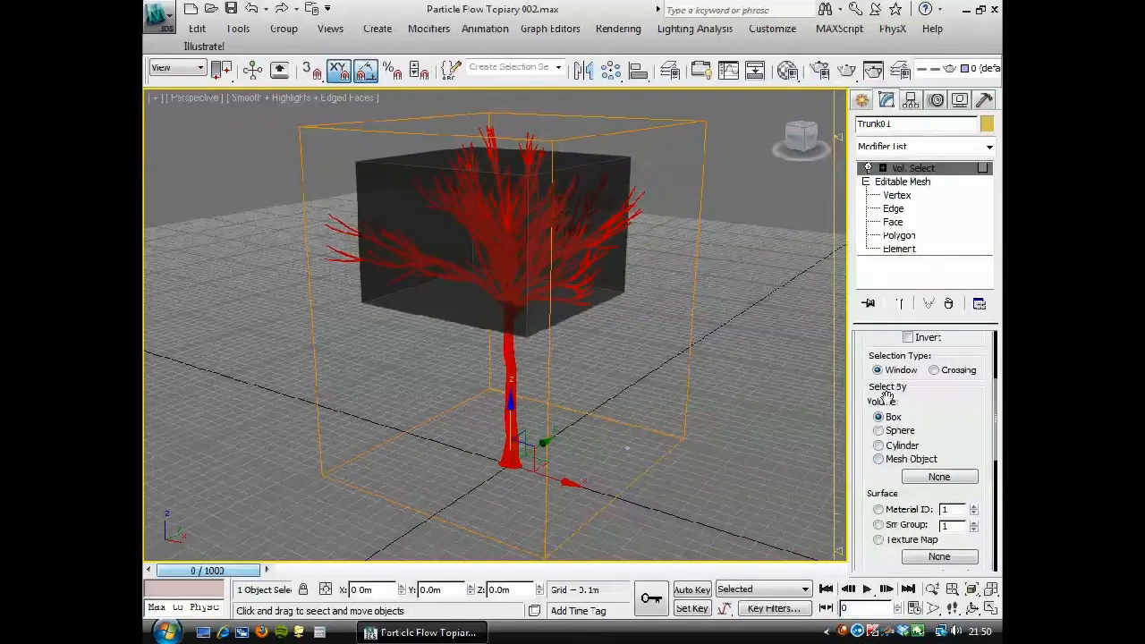
{"action": "left_click", "coordinate": [878, 459]}
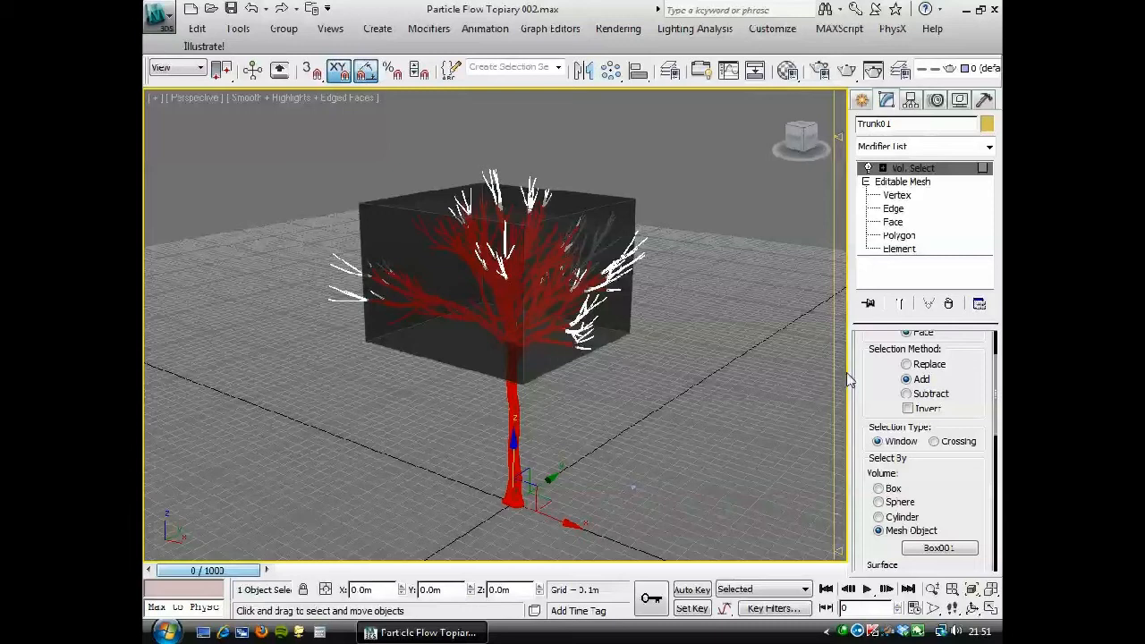
{"action": "left_click", "coordinate": [905, 408]}
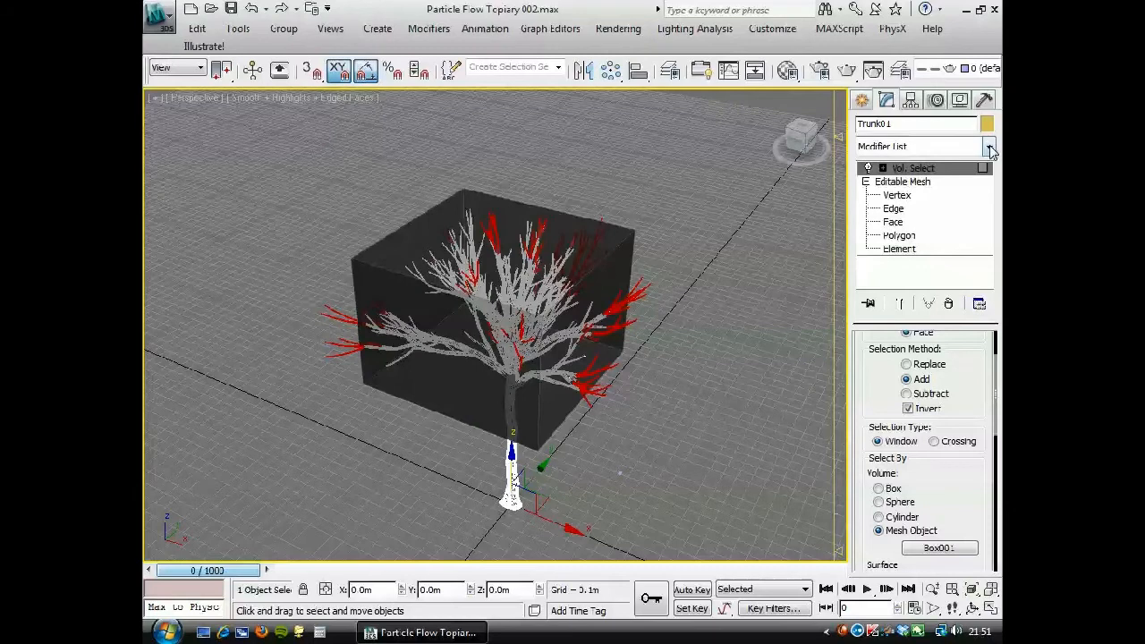
Step: Add a DeleteMesh modifier above Vol. Select to remove the branch faces outside the box
{"action": "left_click", "coordinate": [988, 147]}
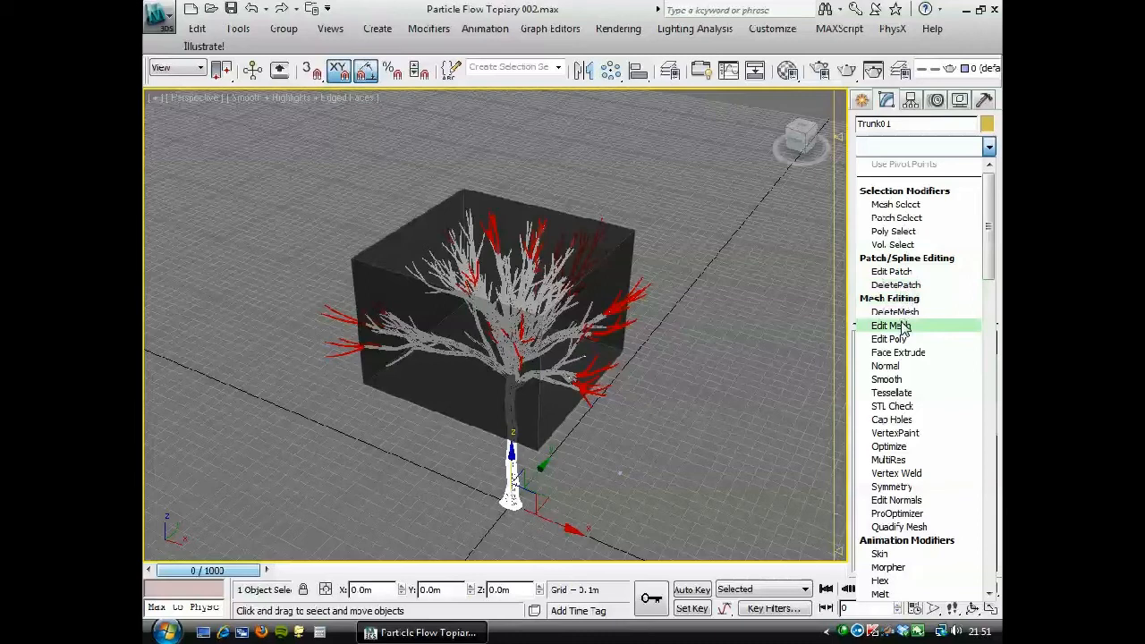
{"action": "left_click", "coordinate": [891, 325]}
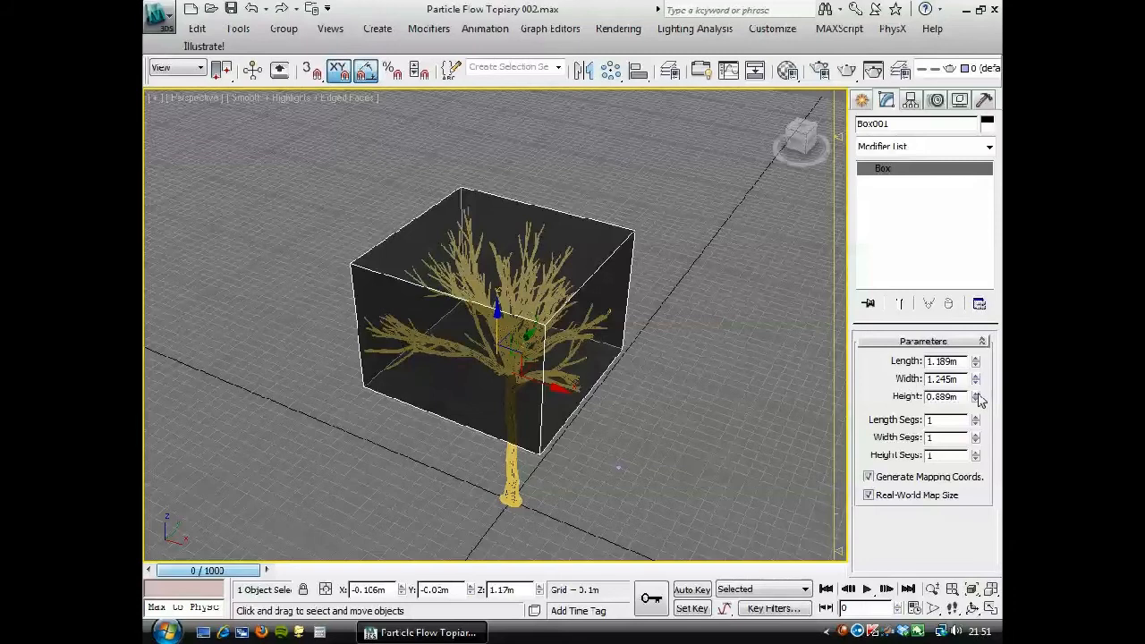
Step: Lower Box001's height slightly and save the topiary scene file
{"action": "left_click", "coordinate": [977, 401]}
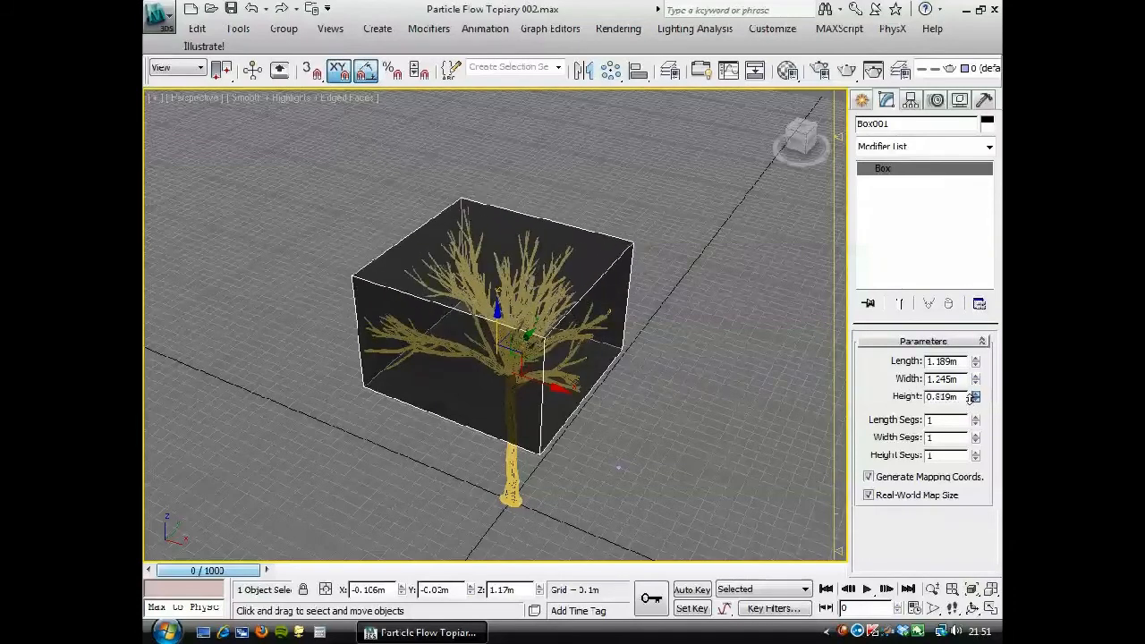
{"action": "left_click", "coordinate": [975, 400]}
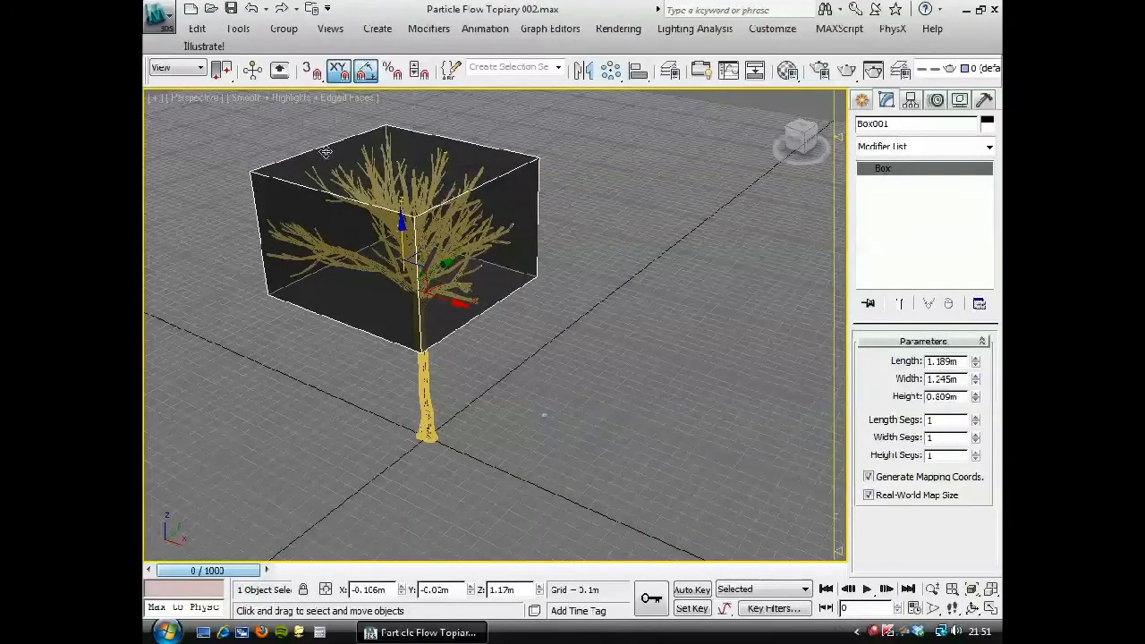
{"action": "mouse_move", "coordinate": [294, 171]}
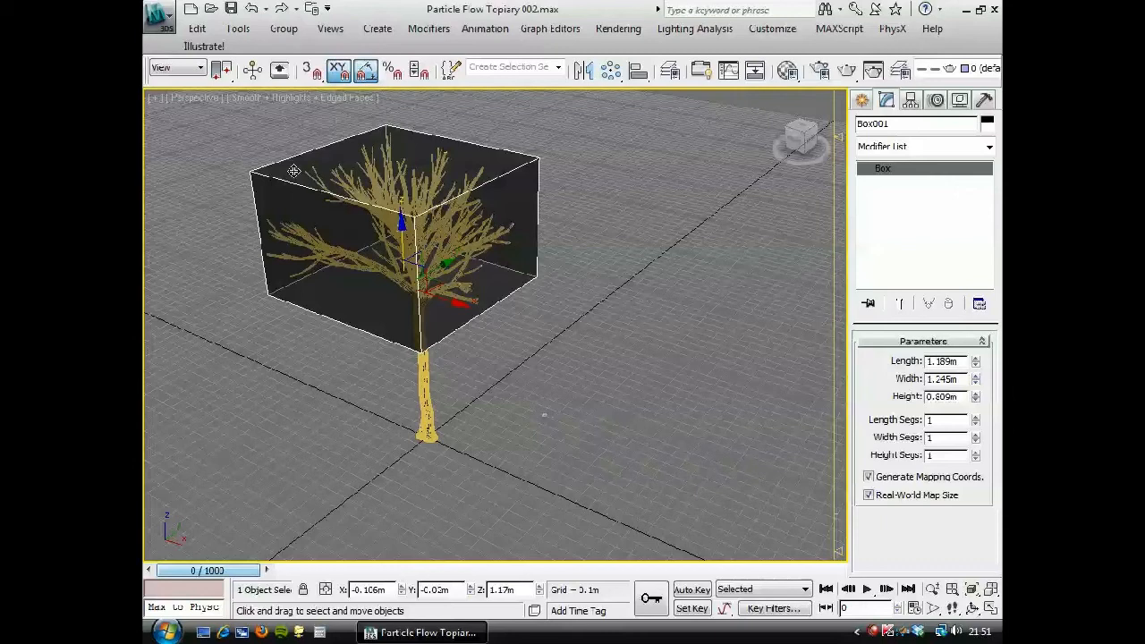
{"action": "mouse_move", "coordinate": [241, 132]}
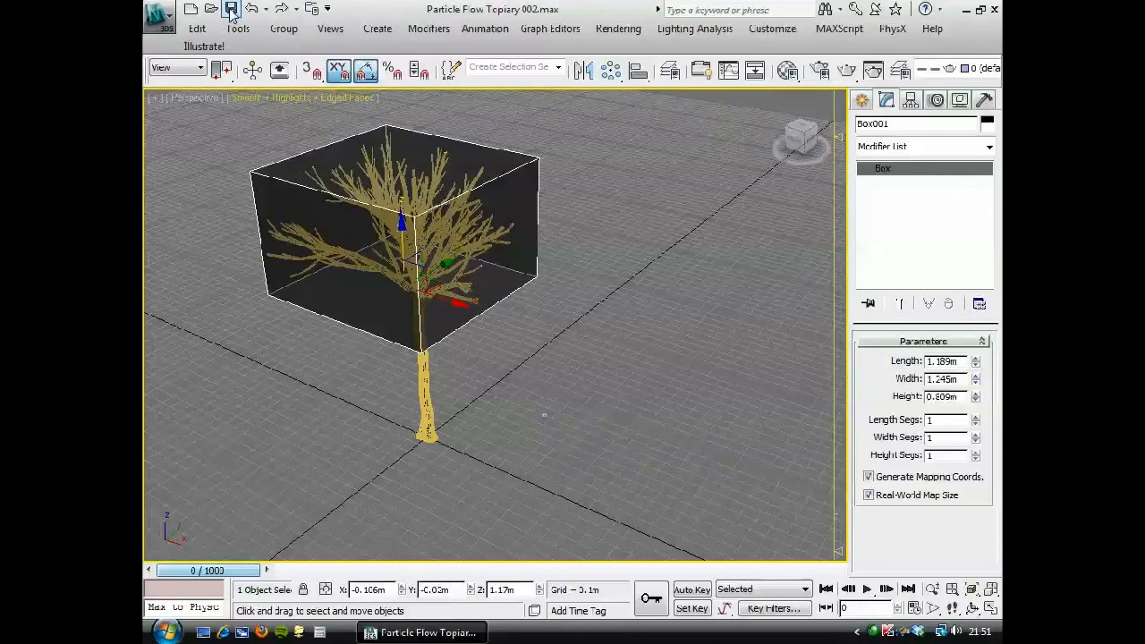
{"action": "left_click", "coordinate": [236, 7]}
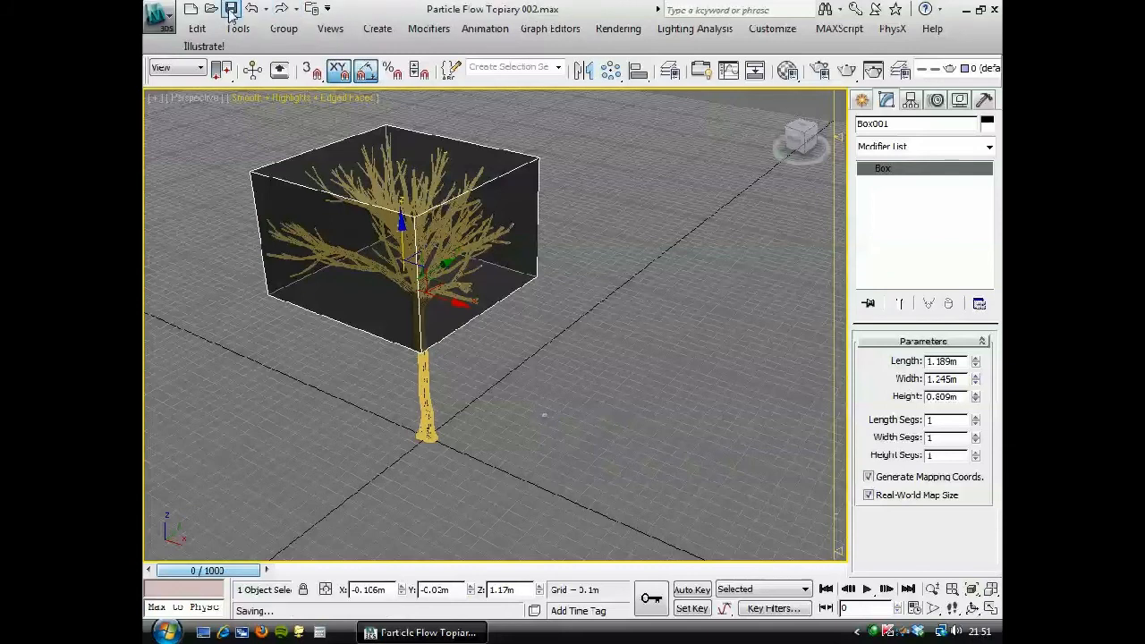